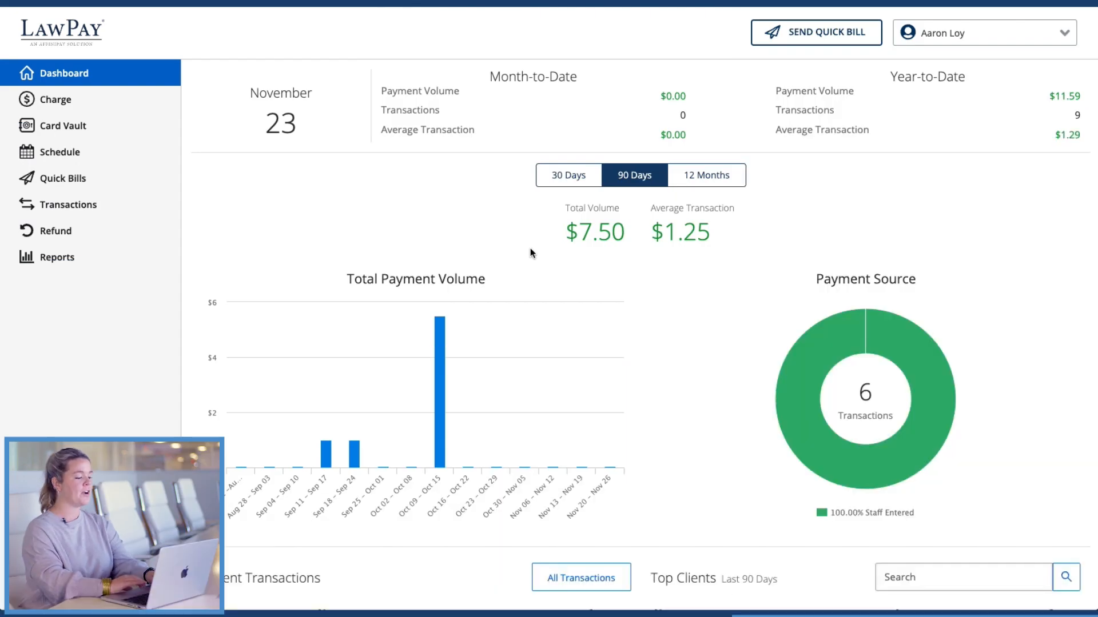
{"action": "mouse_move", "coordinate": [545, 248]}
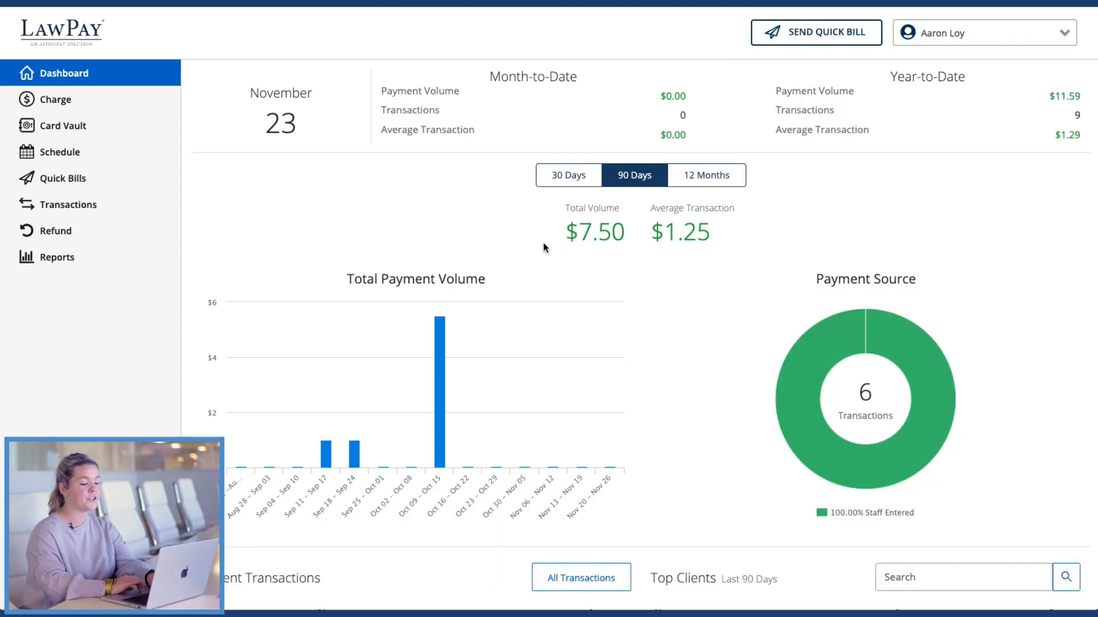
Step: Open Connections Manager from the account menu and show the add-connection service choices
{"action": "left_click", "coordinate": [982, 32]}
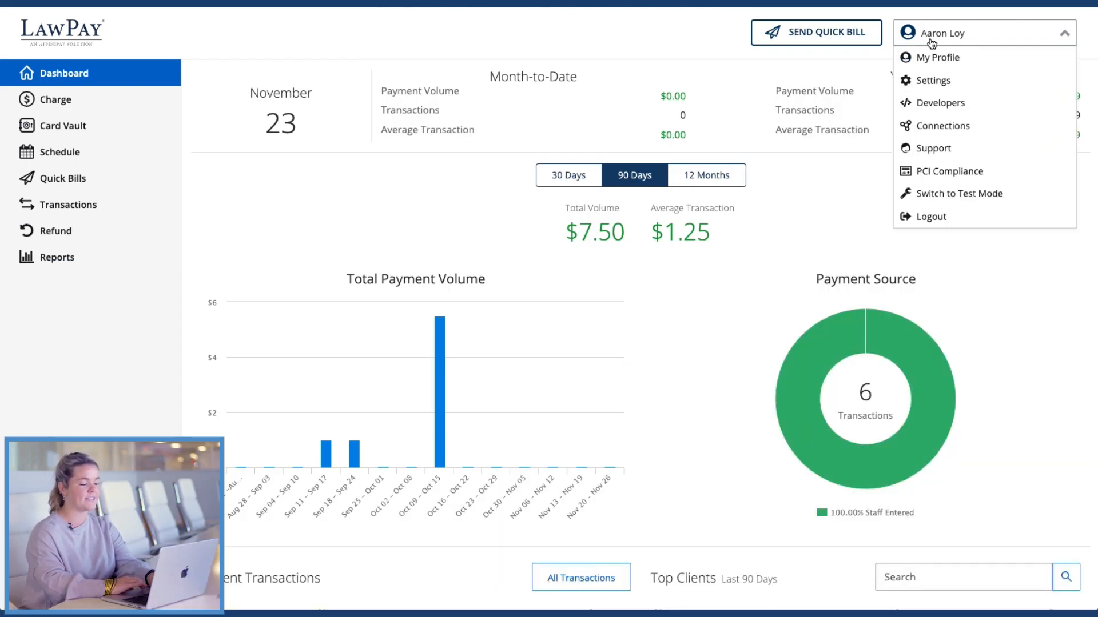
{"action": "mouse_move", "coordinate": [942, 125]}
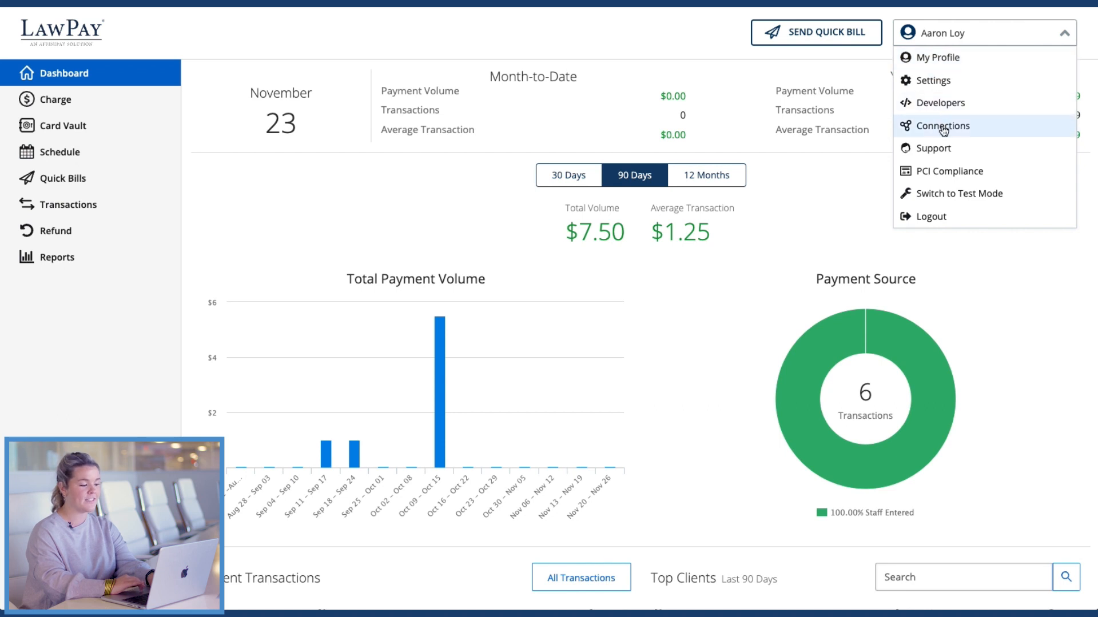
{"action": "left_click", "coordinate": [941, 125]}
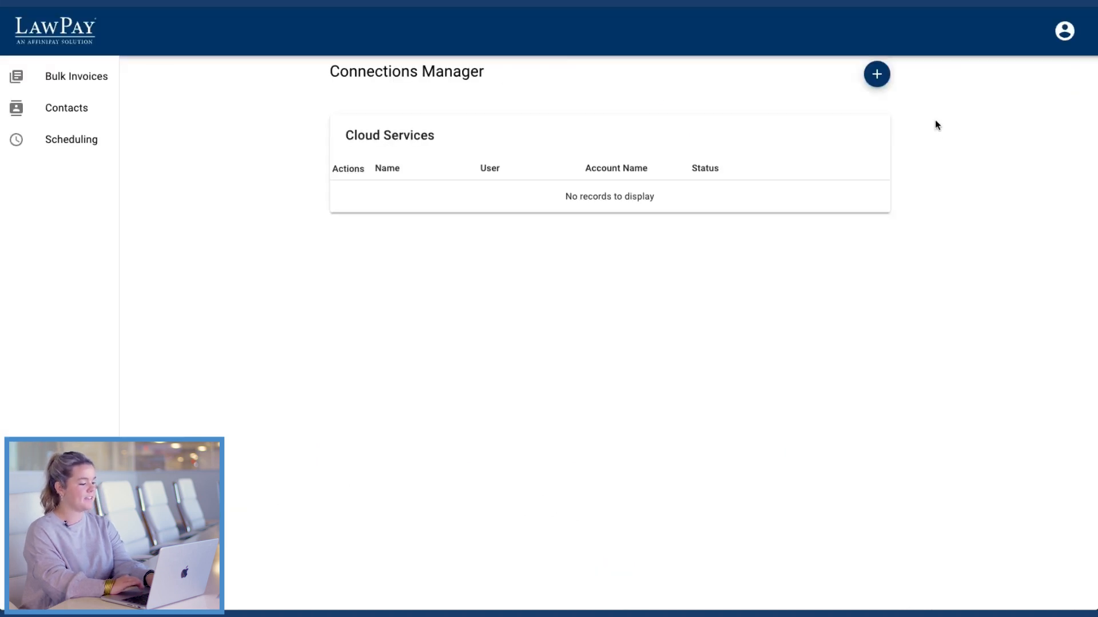
{"action": "left_click", "coordinate": [876, 73]}
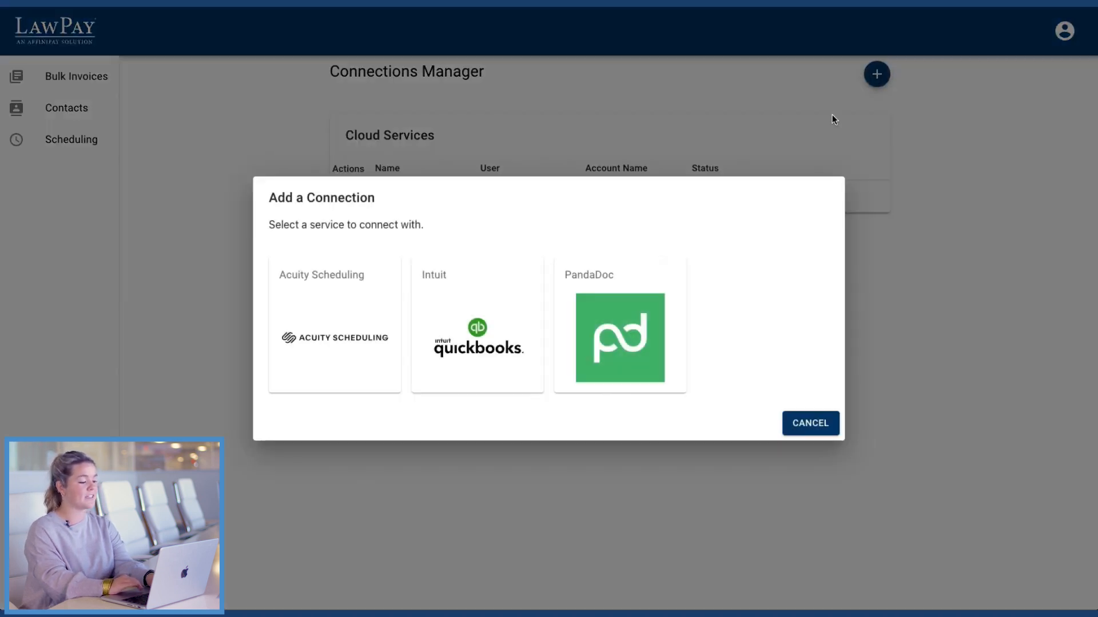
{"action": "mouse_move", "coordinate": [477, 325]}
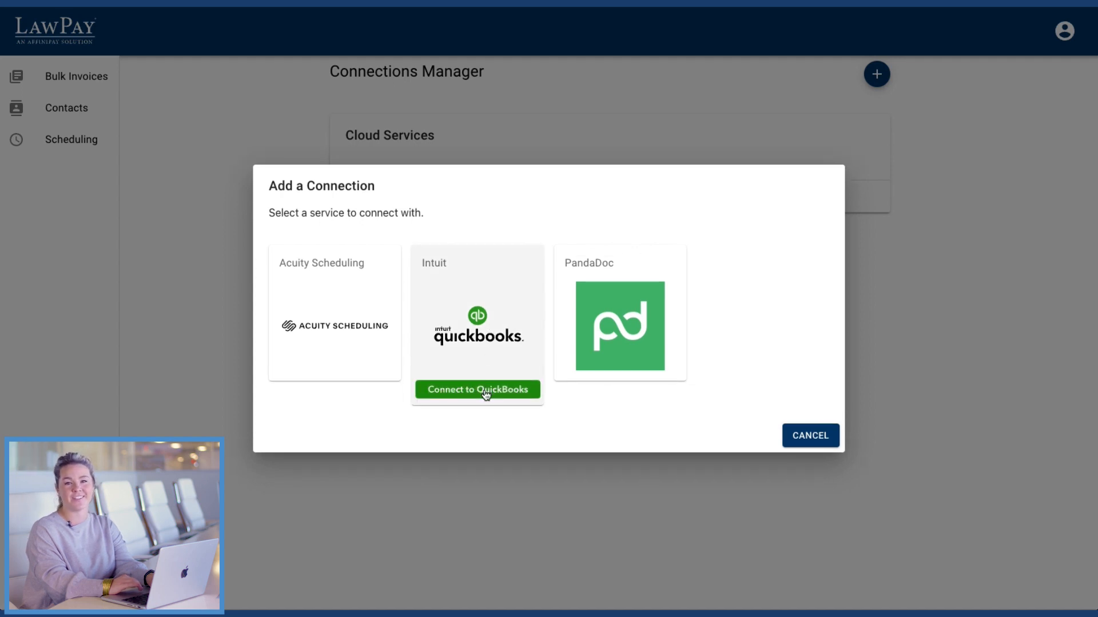
Step: Start the QuickBooks connection, sign in to Intuit, and authorize LawPay Connect
{"action": "left_click", "coordinate": [476, 390]}
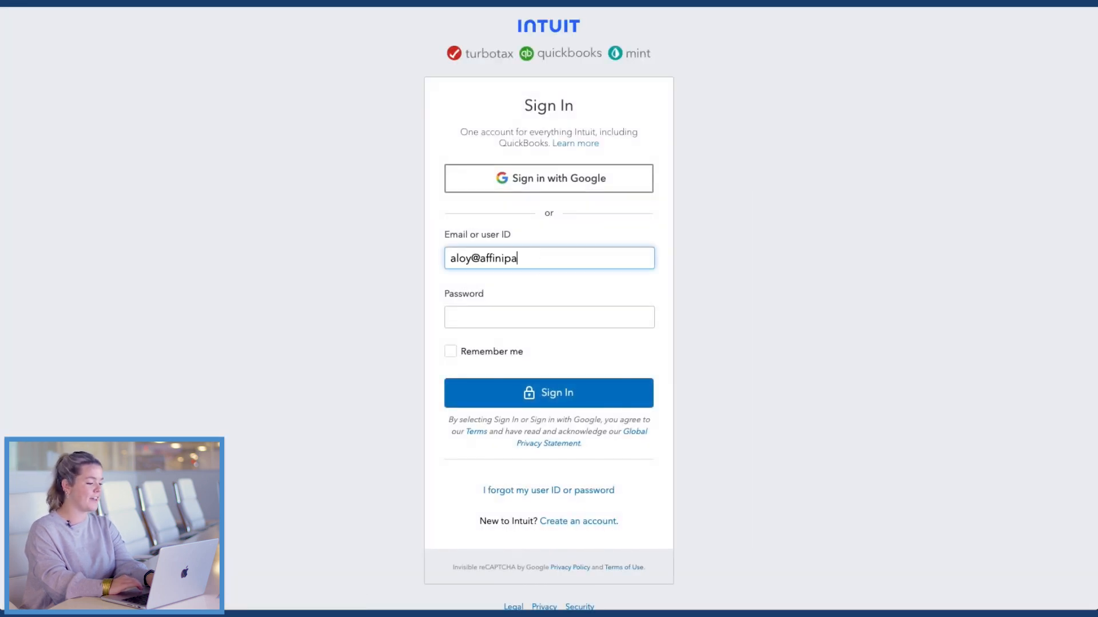
{"action": "left_click", "coordinate": [549, 392]}
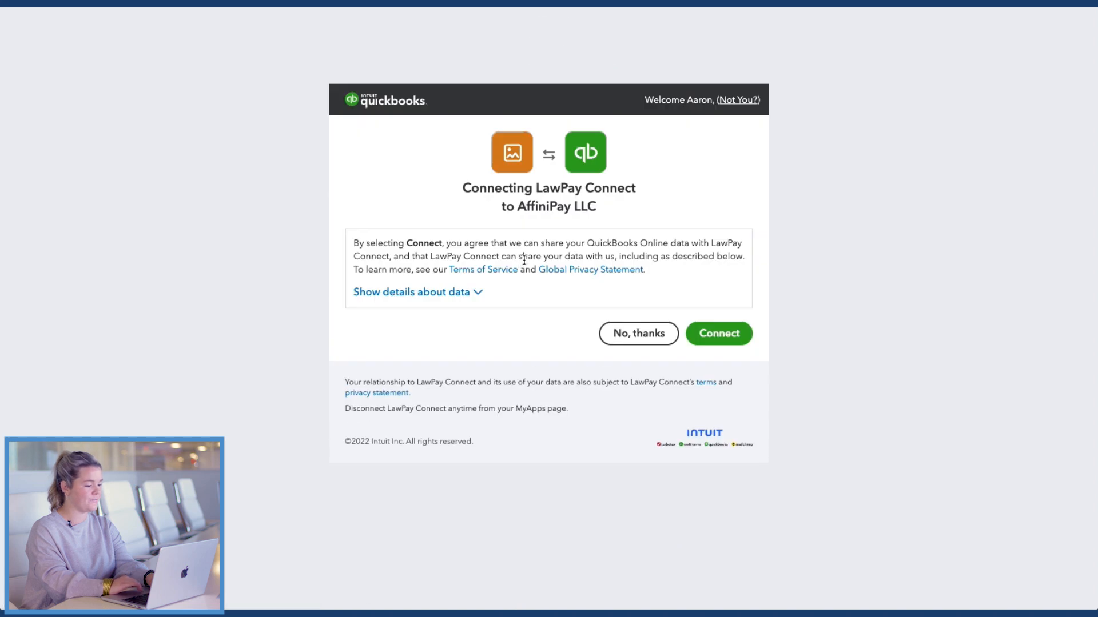
{"action": "left_click", "coordinate": [718, 333]}
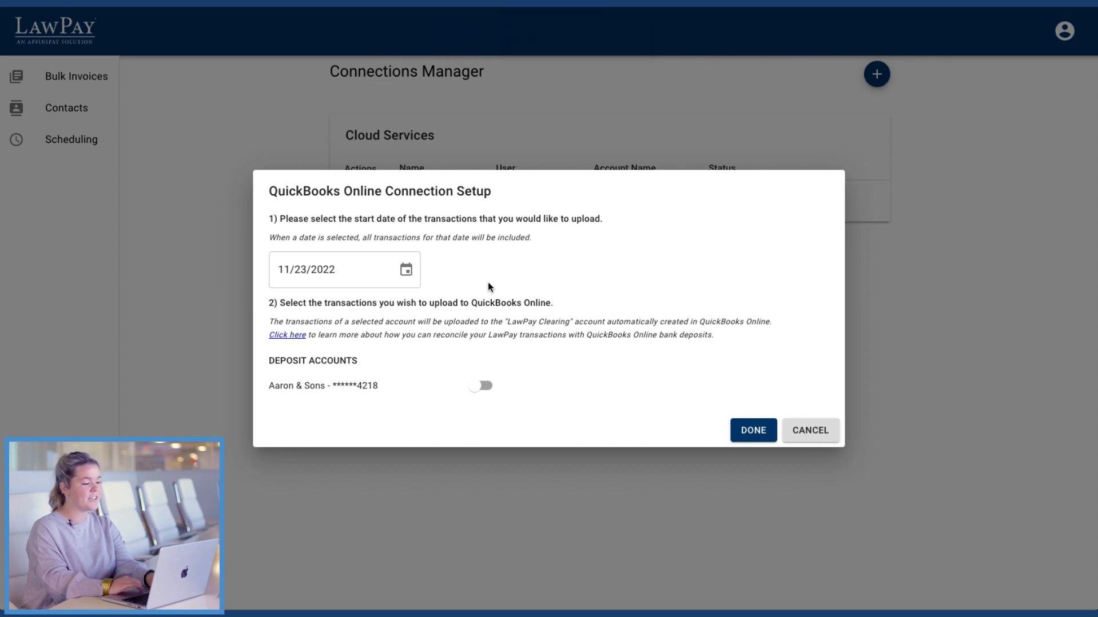
Step: Save the connection with an 11/01/2022 start date and the Aaron & Sons deposit account enabled
{"action": "left_click", "coordinate": [405, 270]}
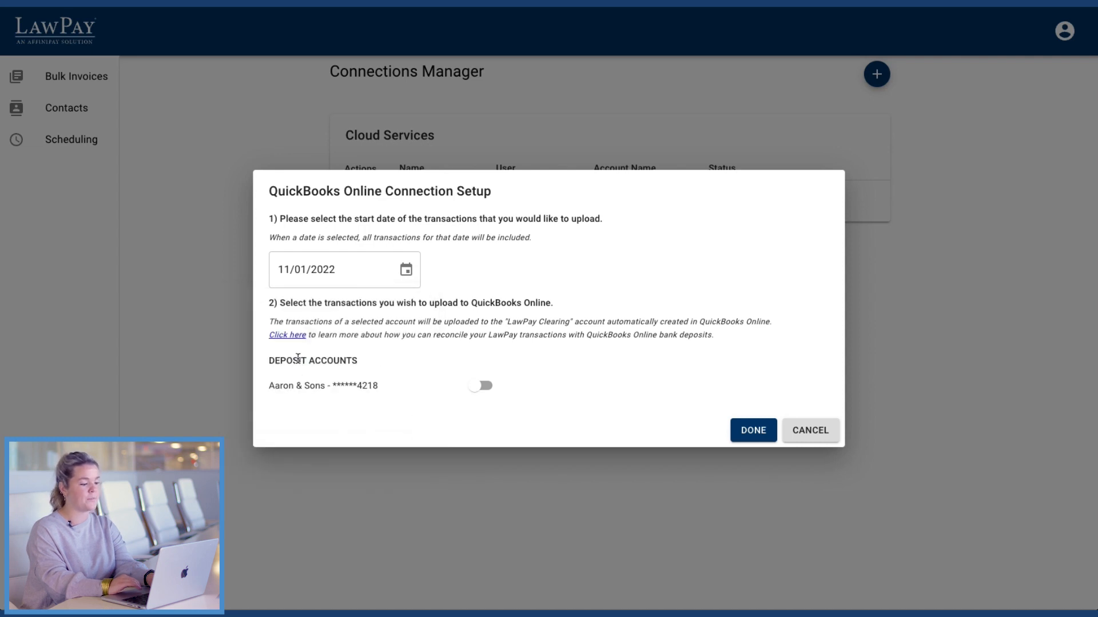
{"action": "mouse_move", "coordinate": [324, 367]}
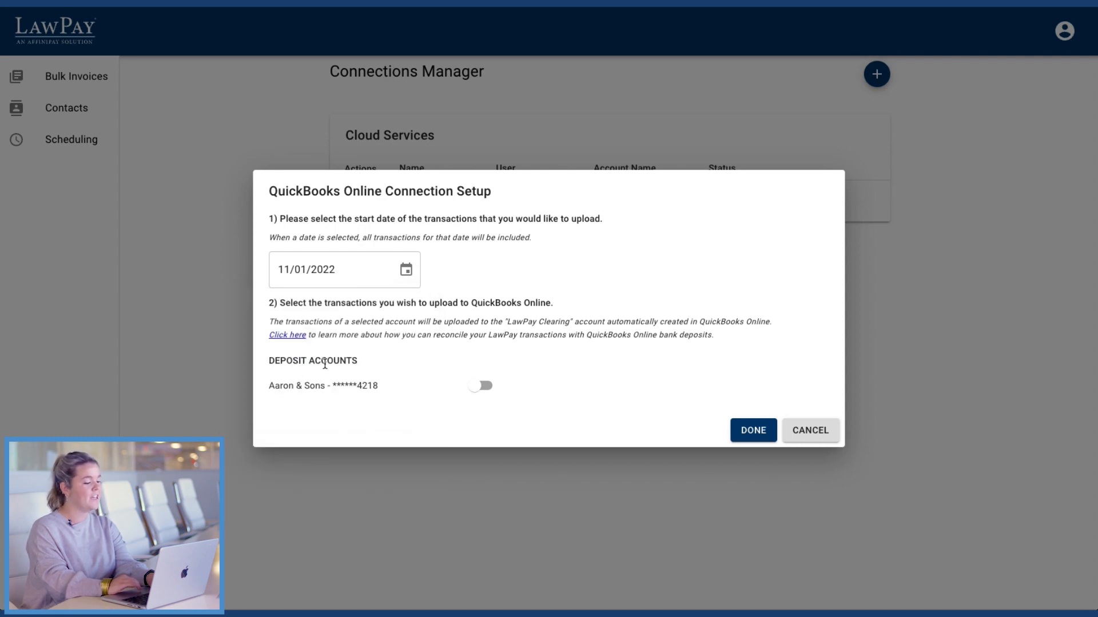
{"action": "left_click", "coordinate": [480, 385]}
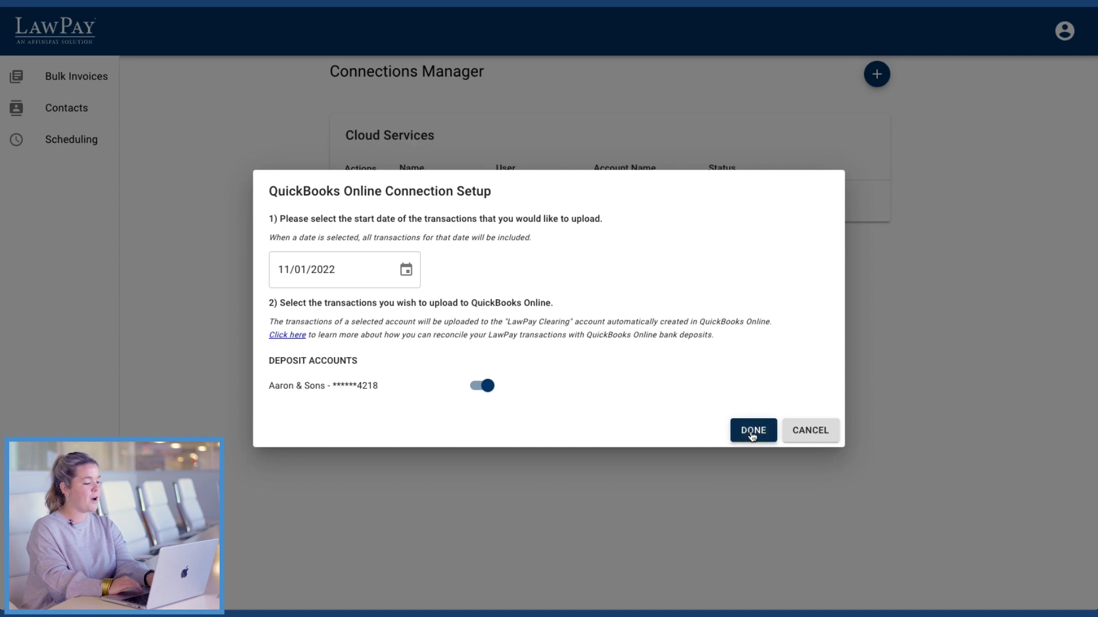
{"action": "left_click", "coordinate": [752, 430]}
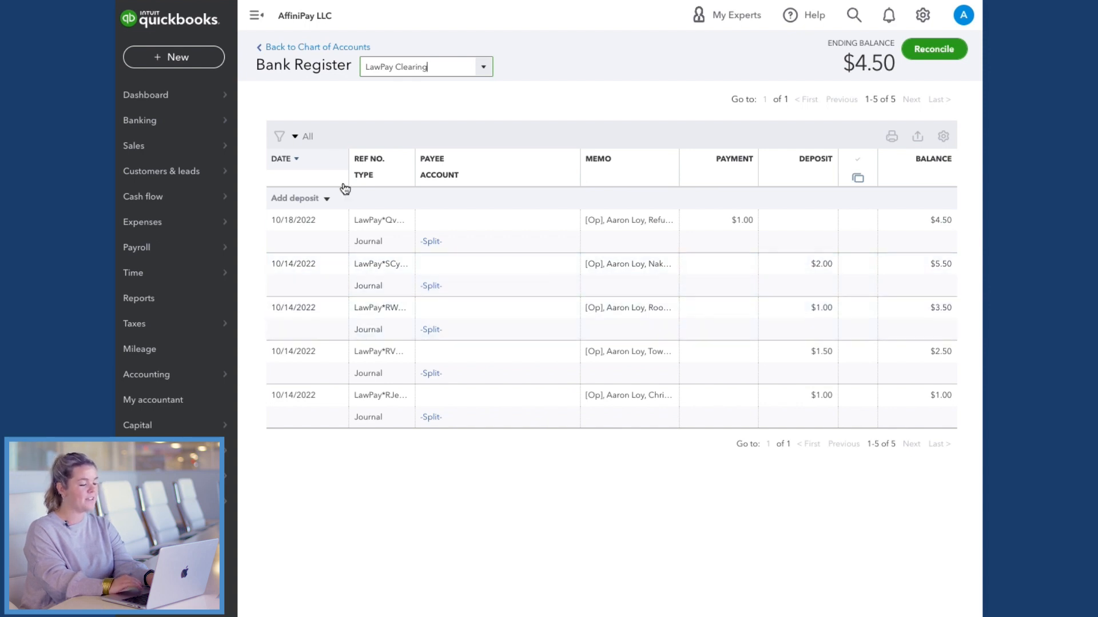
Step: Open Banking to show the three Aaron & Sons Bank transactions for review
{"action": "left_click", "coordinate": [139, 120]}
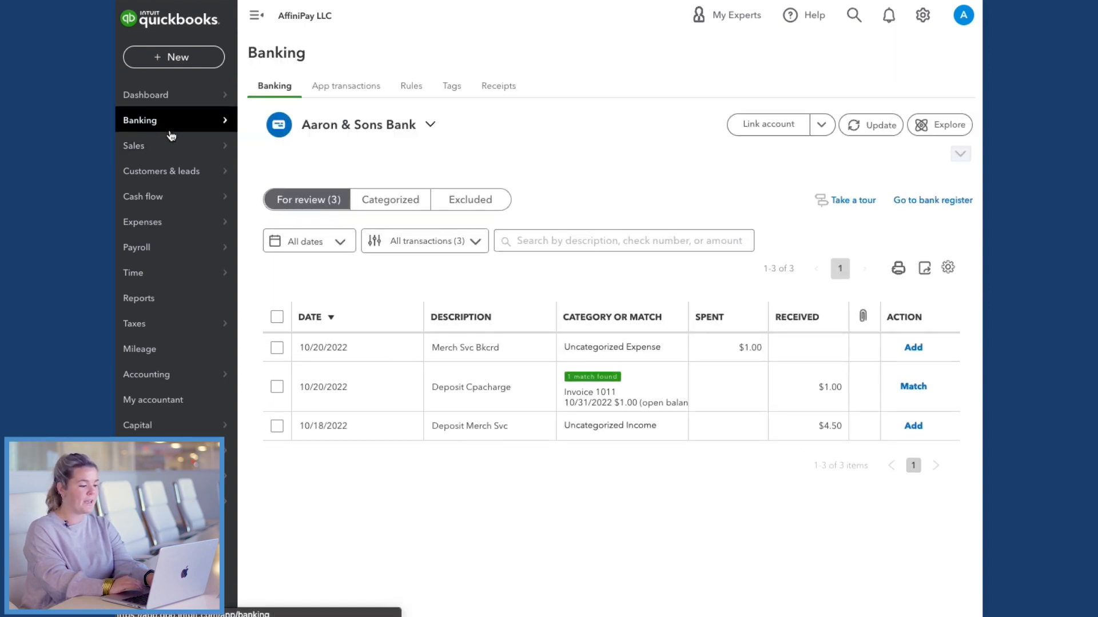
Step: Categorize the Merch Svc Bkcrd and Cpacharge deposits to LawPay Clearing and add them
{"action": "left_click", "coordinate": [611, 347]}
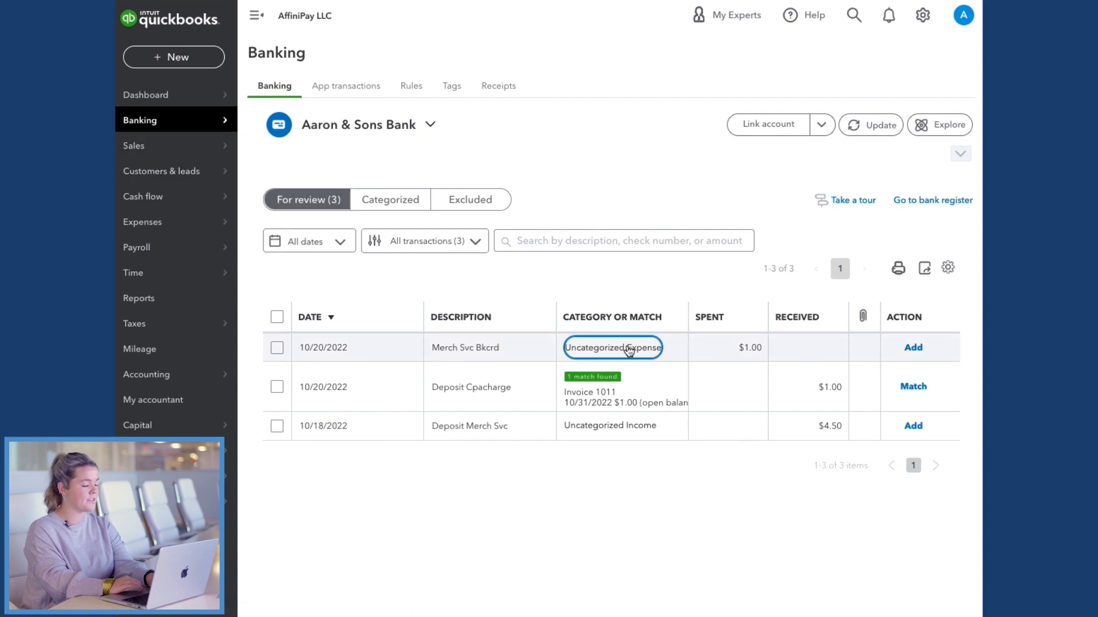
{"action": "left_click", "coordinate": [611, 347]}
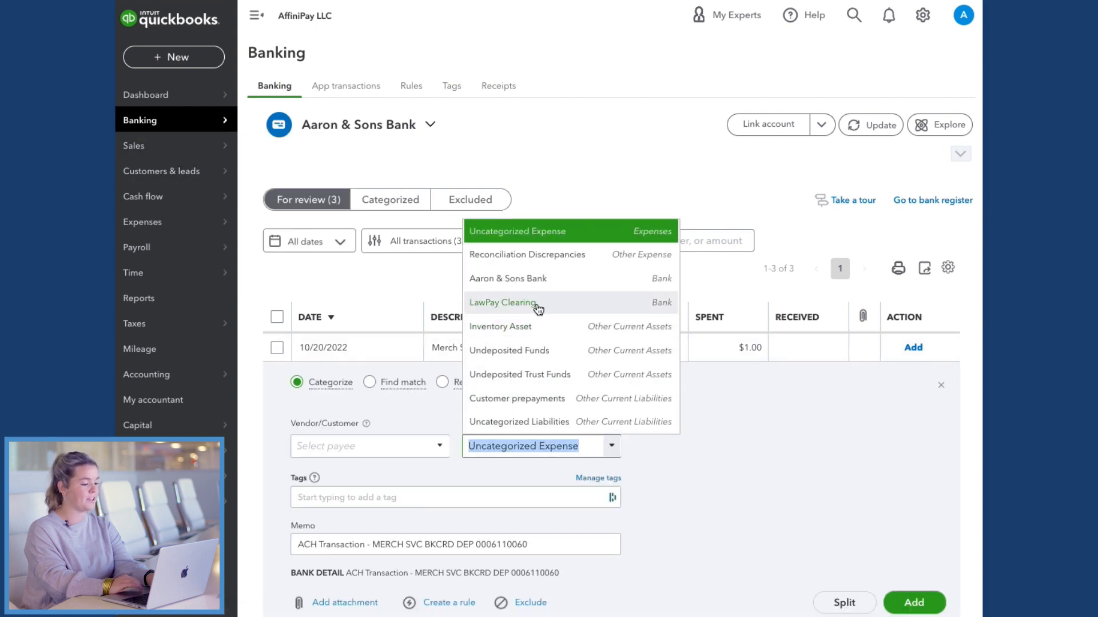
{"action": "left_click", "coordinate": [502, 303]}
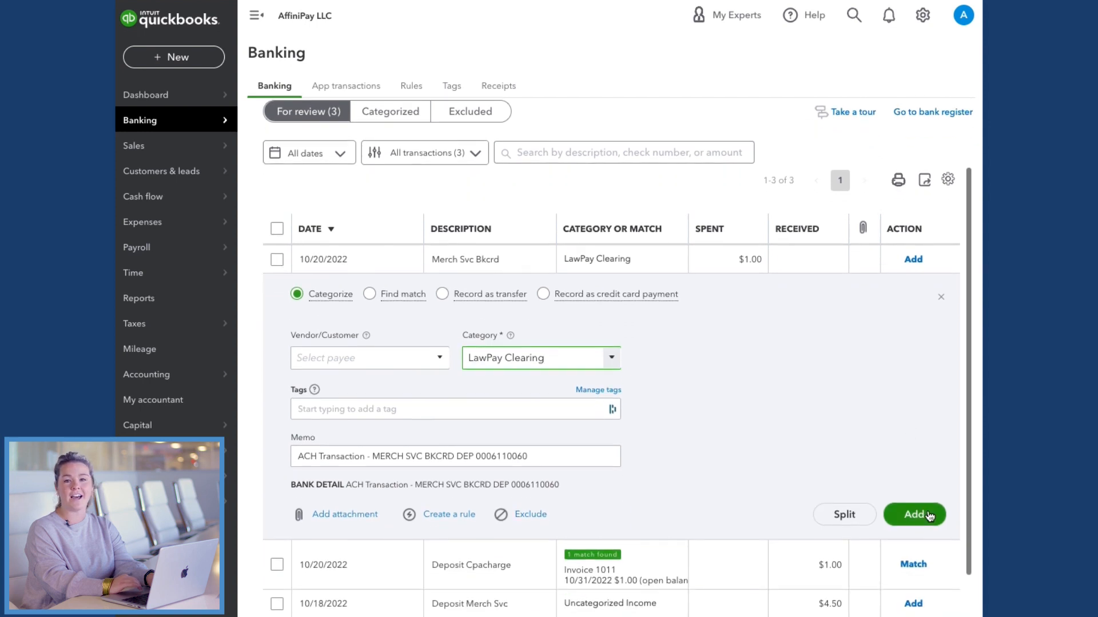
{"action": "left_click", "coordinate": [913, 515]}
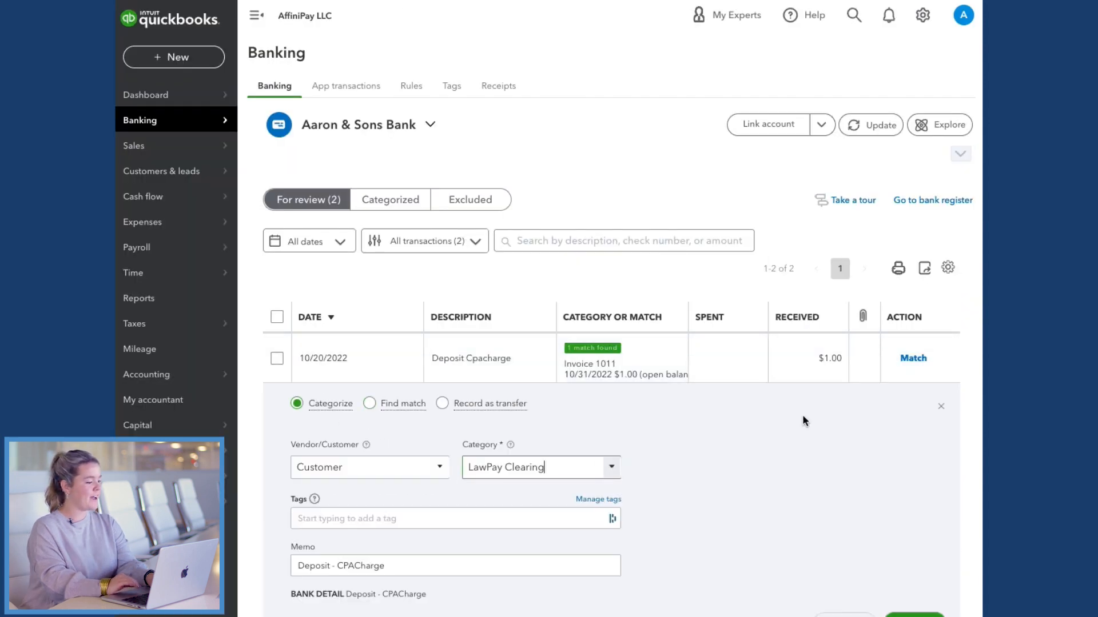
{"action": "left_click", "coordinate": [912, 358]}
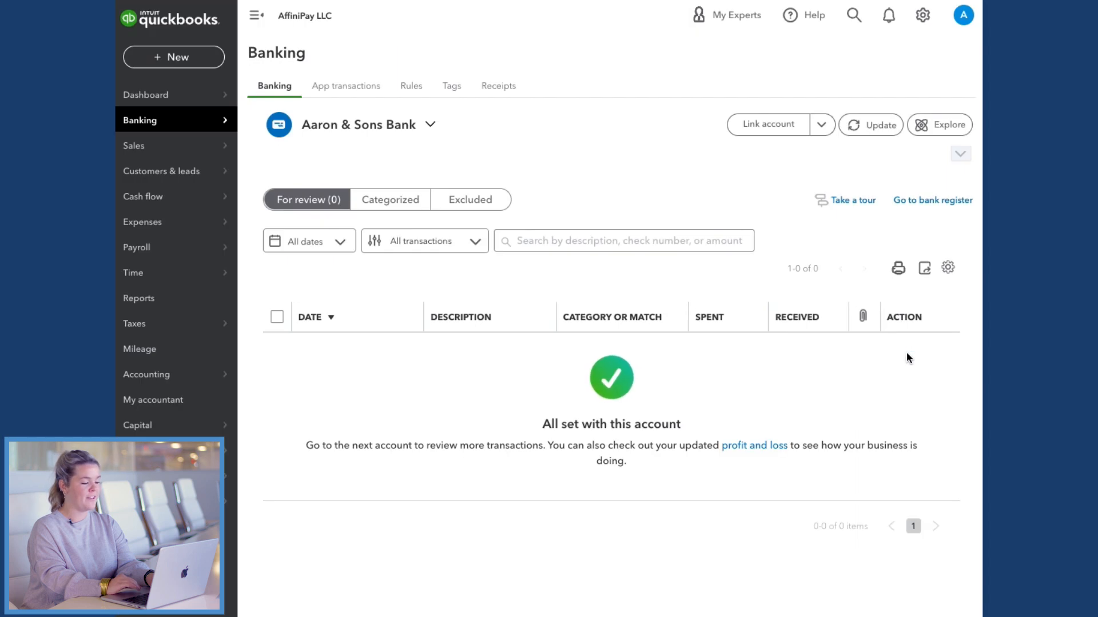
{"action": "mouse_move", "coordinate": [271, 378]}
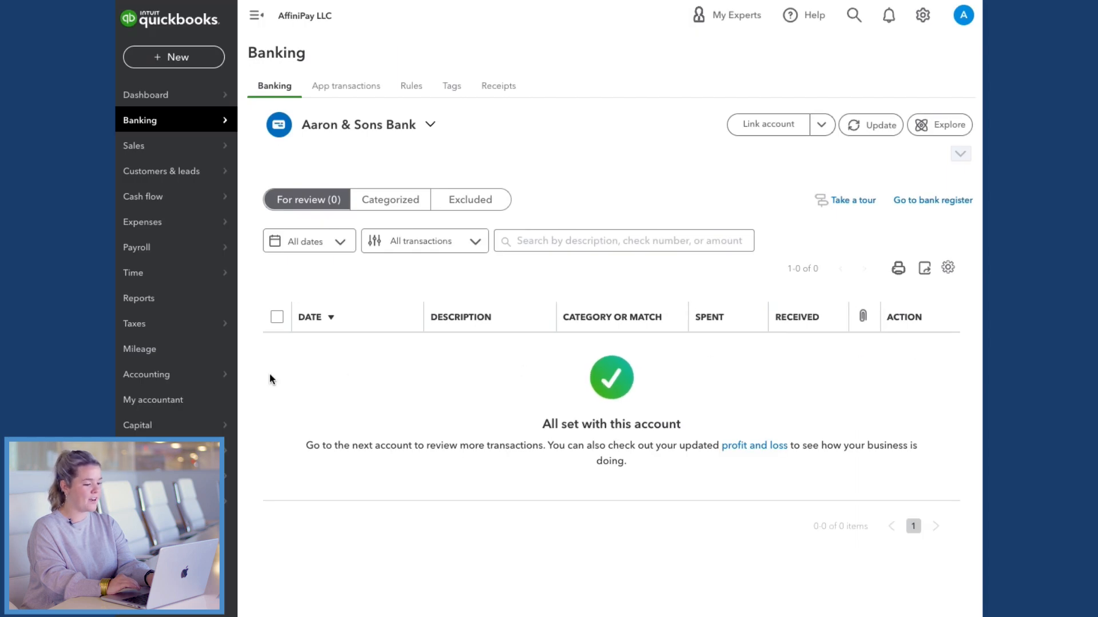
Step: Reconcile the LawPay Clearing register, marking every transaction cleared for a $0.00 difference
{"action": "left_click", "coordinate": [146, 374]}
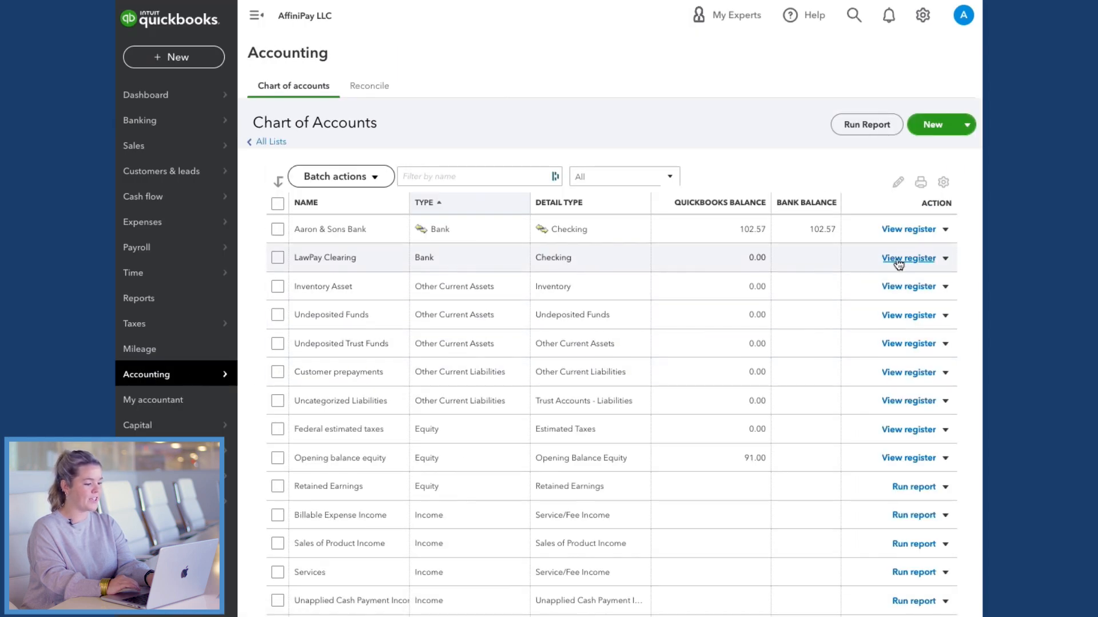
{"action": "left_click", "coordinate": [908, 257]}
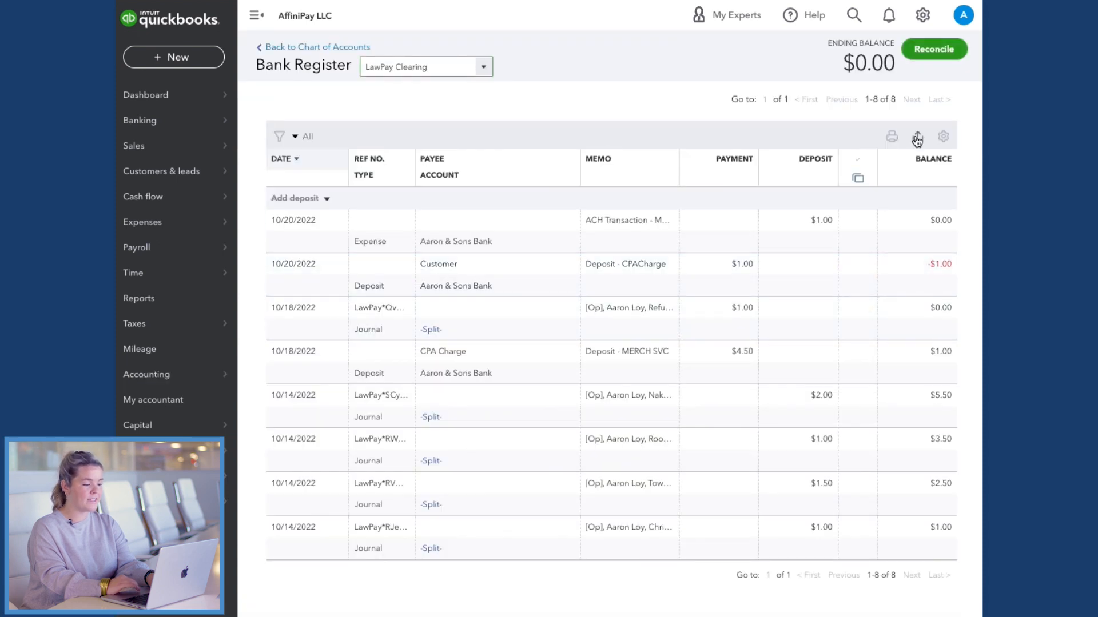
{"action": "left_click", "coordinate": [934, 49]}
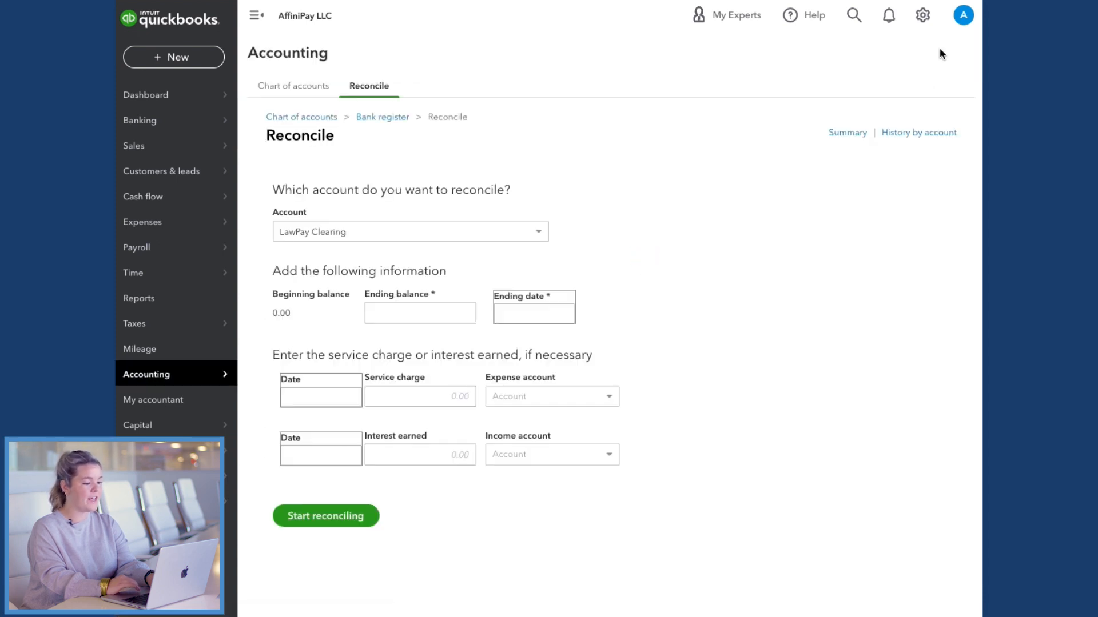
{"action": "left_click", "coordinate": [532, 313]}
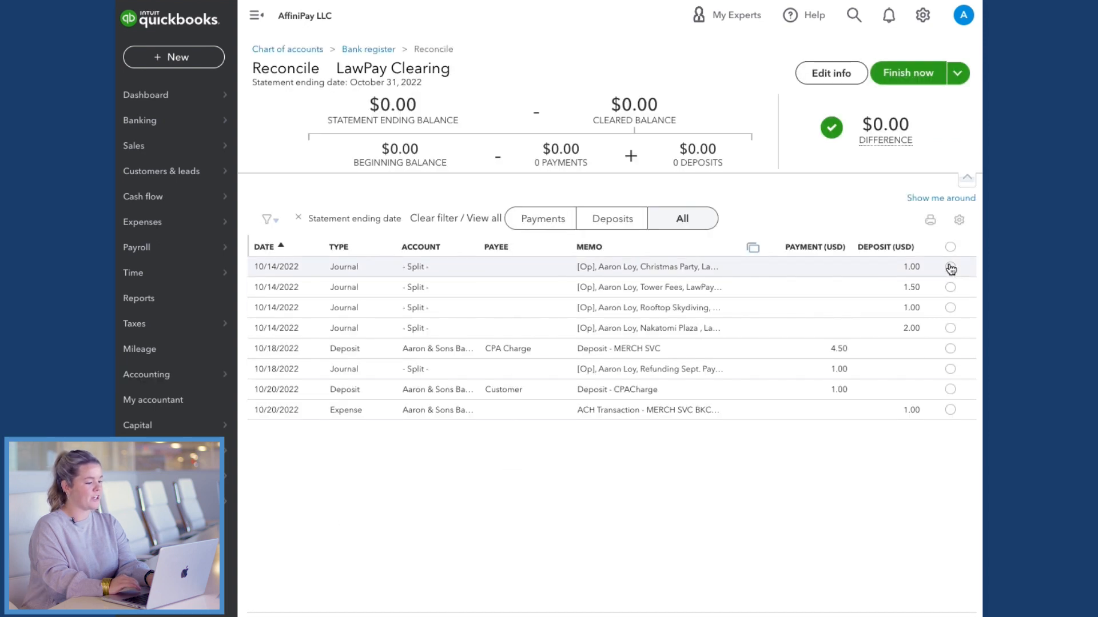
{"action": "left_click", "coordinate": [950, 247]}
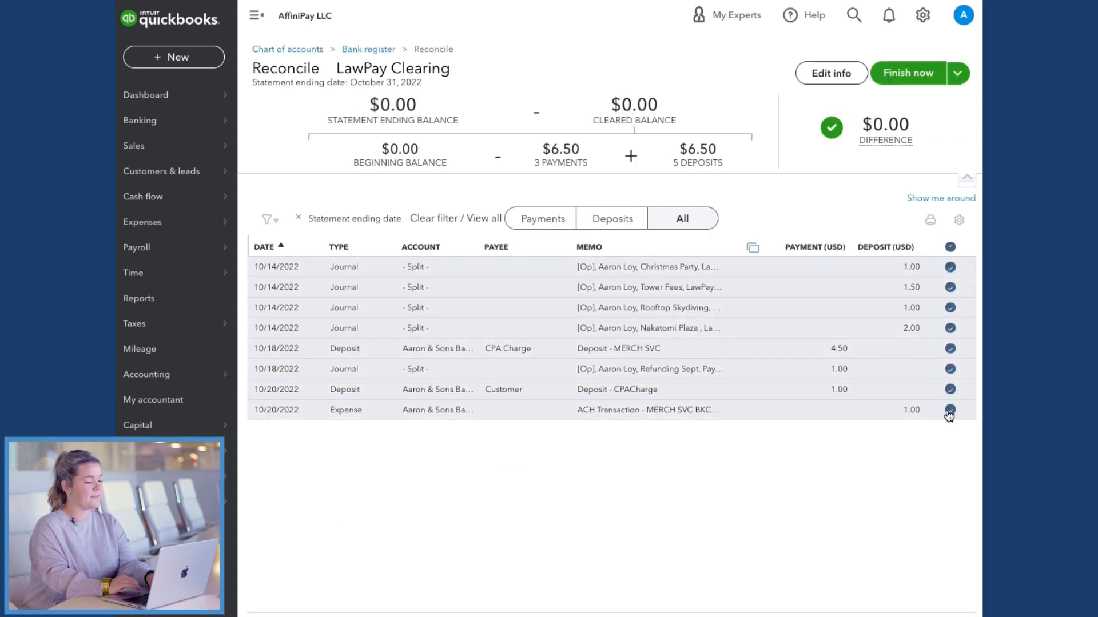